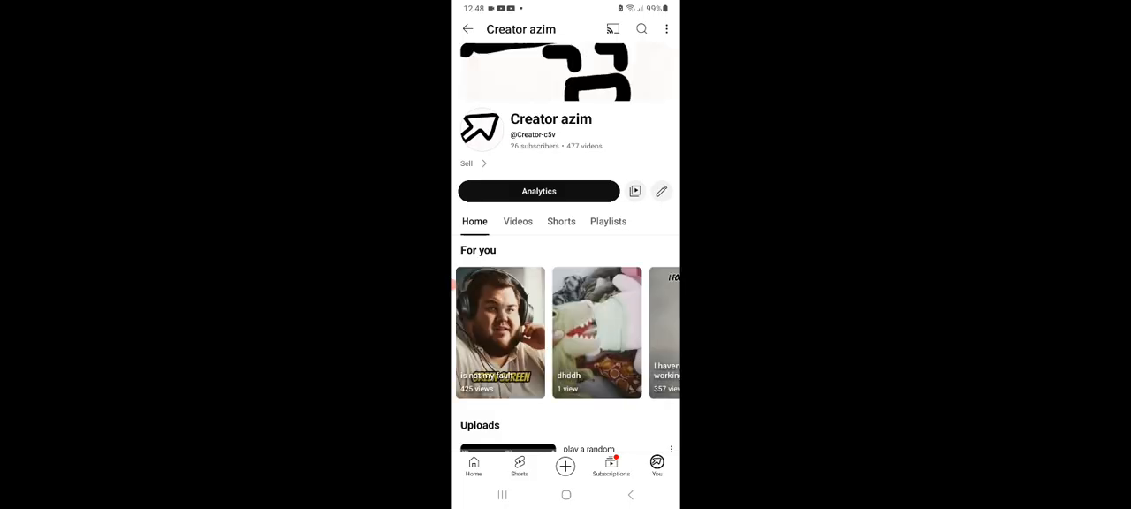
- Reach the subscribed channel Aaliya4 and land on its Shorts tab, sorted by latest
click(517, 220)
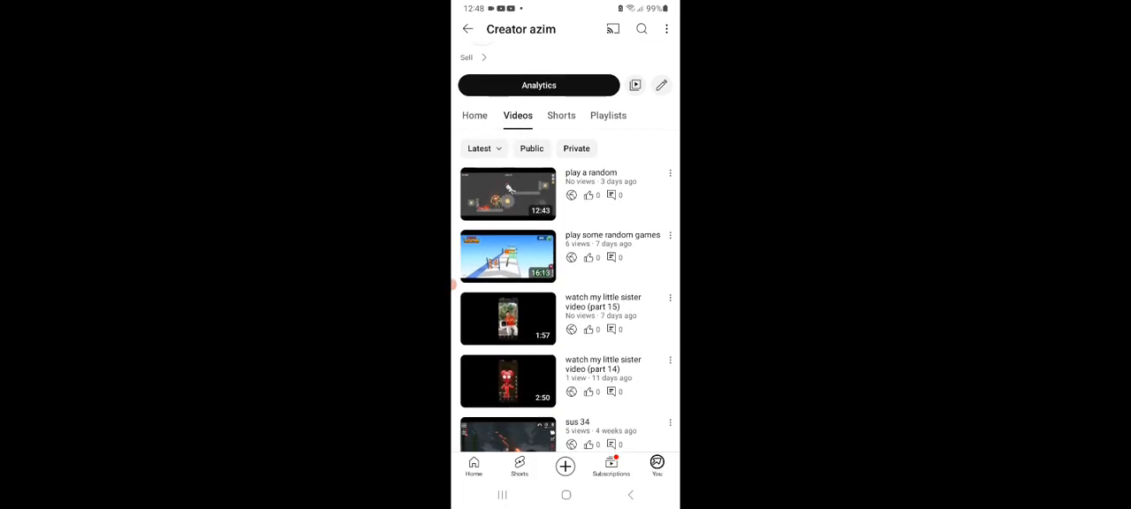
scroll(down, 3)
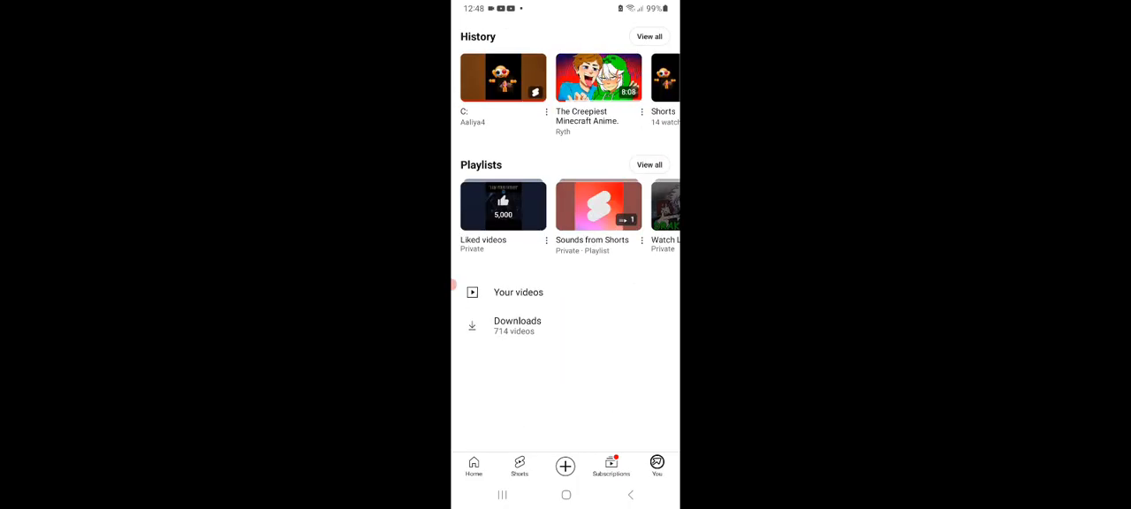
scroll(down, 3)
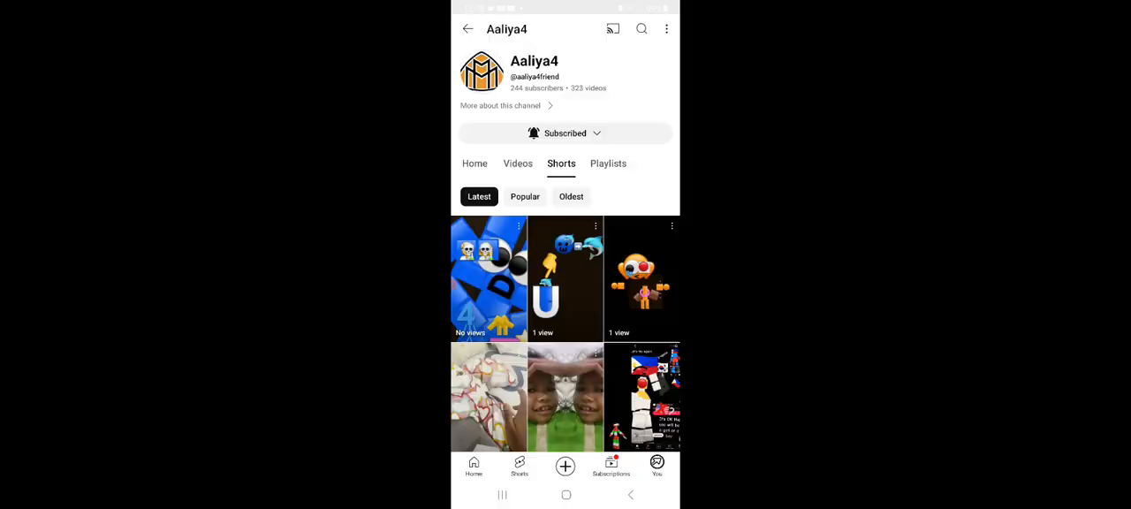
- Play the Philippine-and-Korean-flags Short from the grid, pausing and resuming it once
click(488, 279)
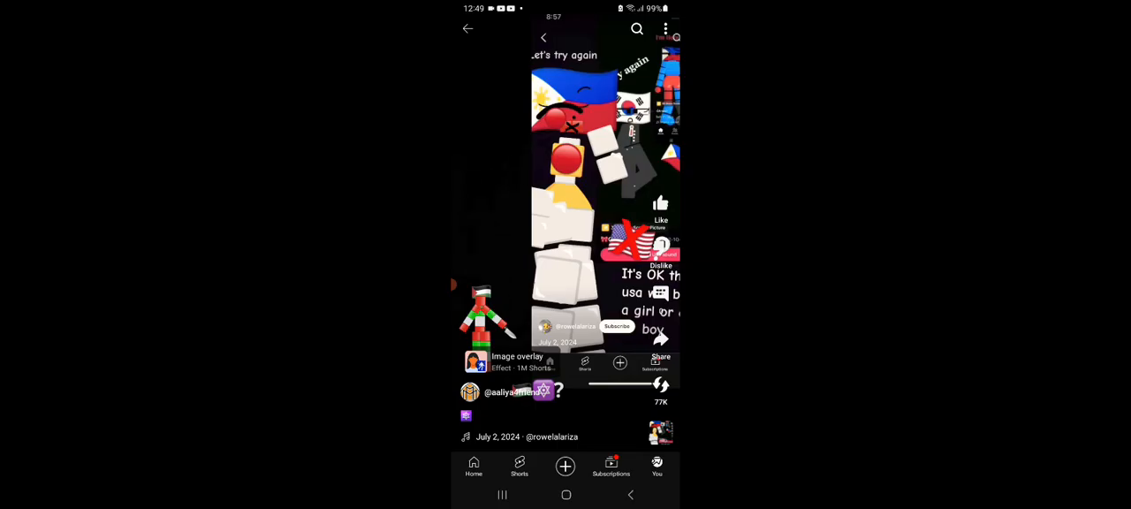
click(565, 232)
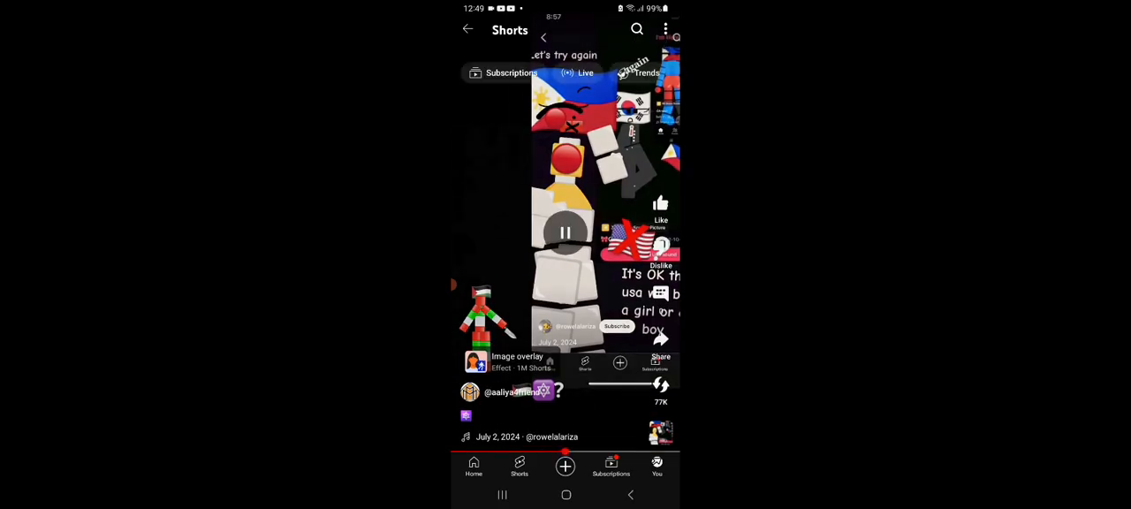
click(566, 233)
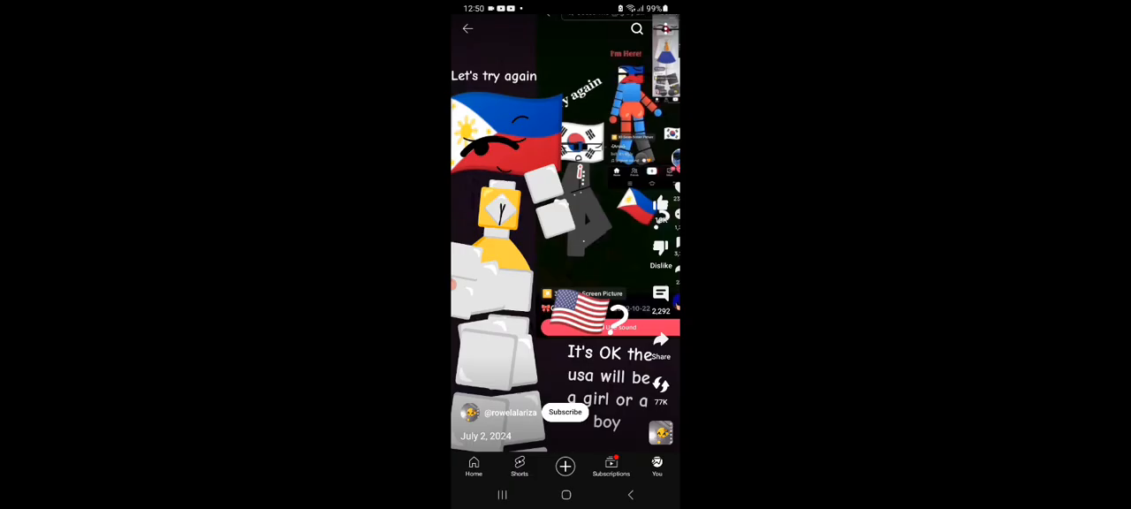
- Pause and resume the flags Short again before moving to the cartoon-mouse Short
click(565, 234)
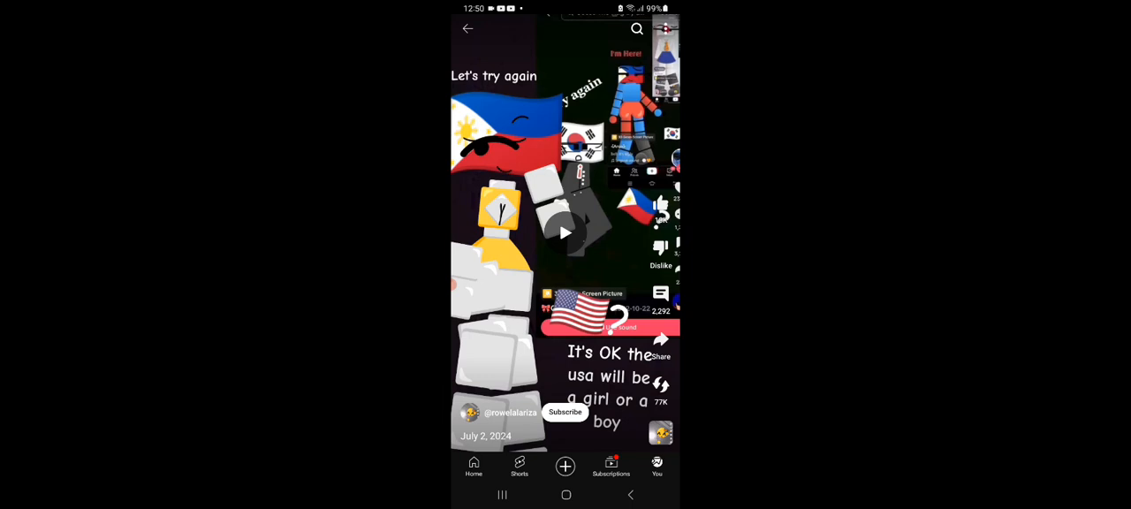
click(566, 233)
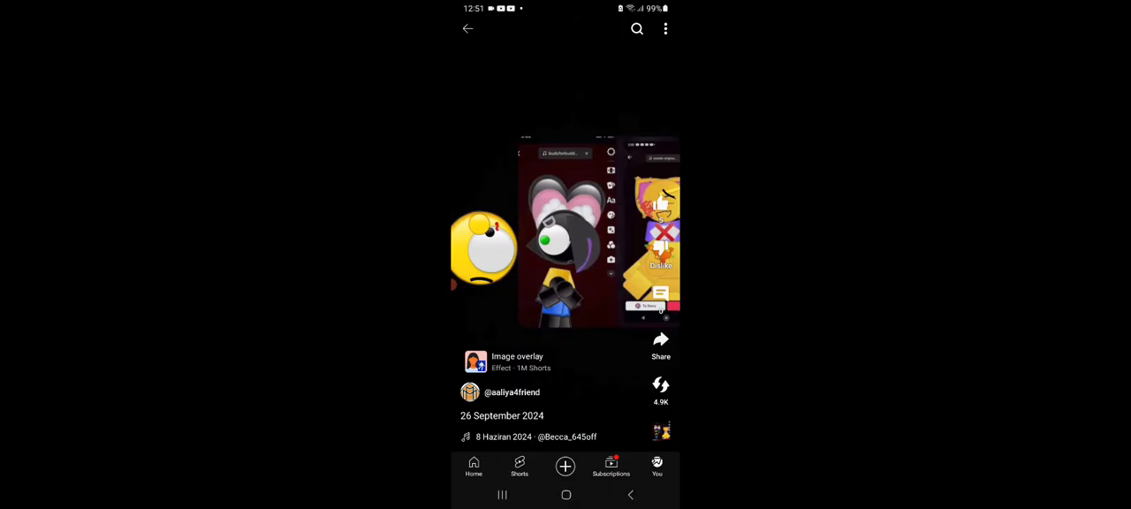
- Pause and resume the mouse Short, then show the 4-comment thread on the emoji Short
click(520, 467)
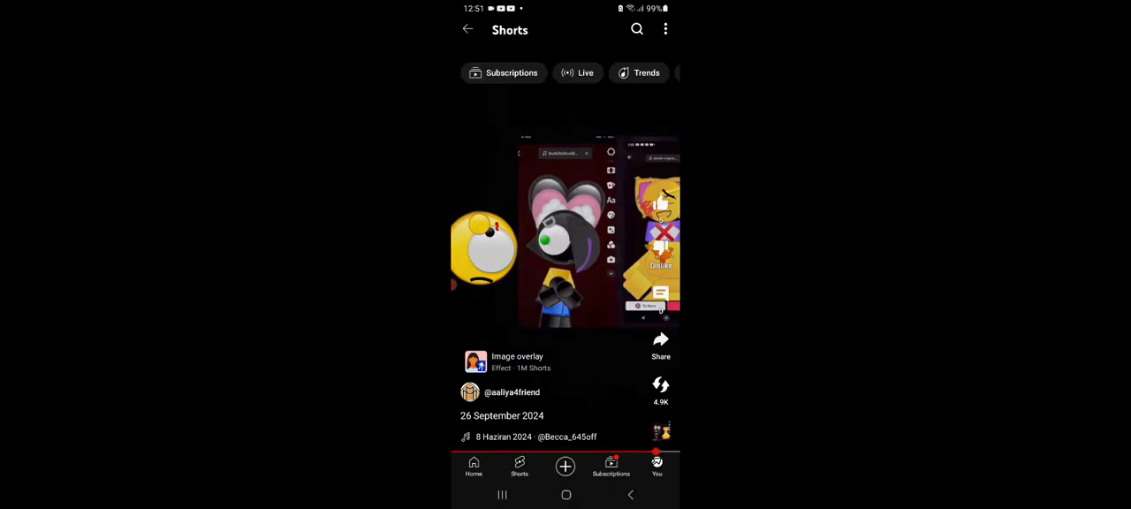
click(566, 233)
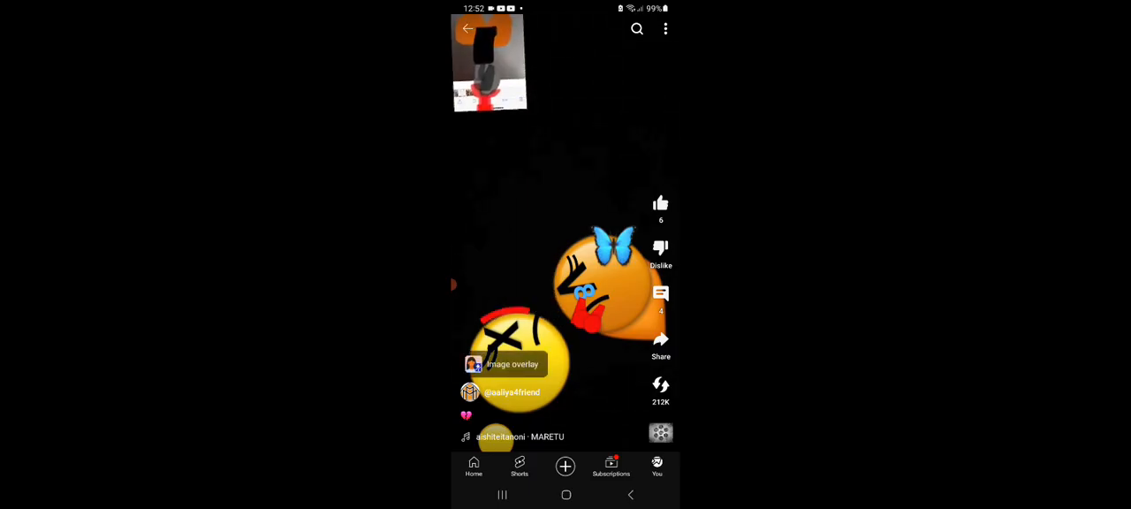
click(661, 294)
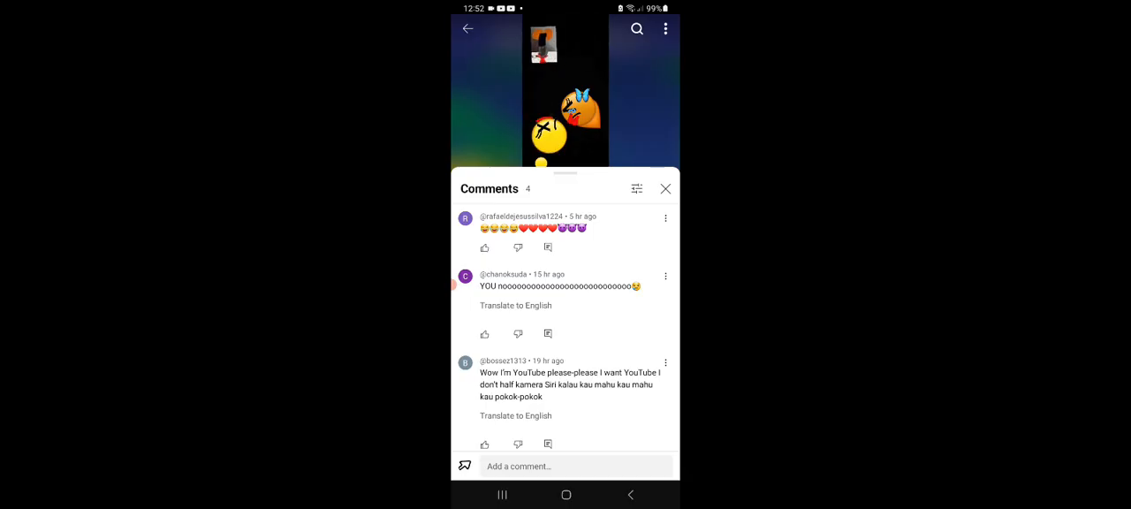
- Translate and read the long comment, close comments, check the next Short's comments and close them
click(516, 304)
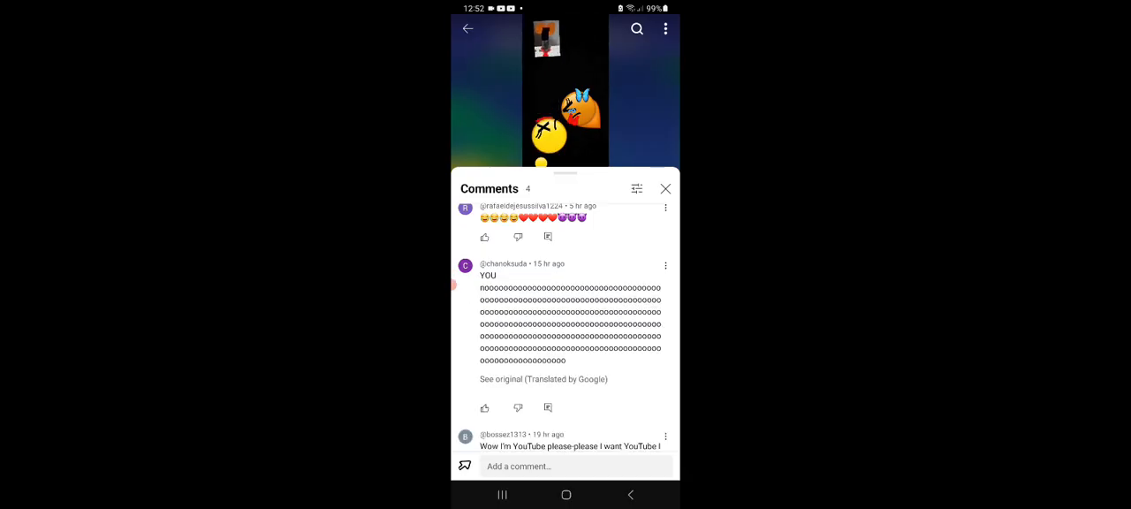
scroll(down, 3)
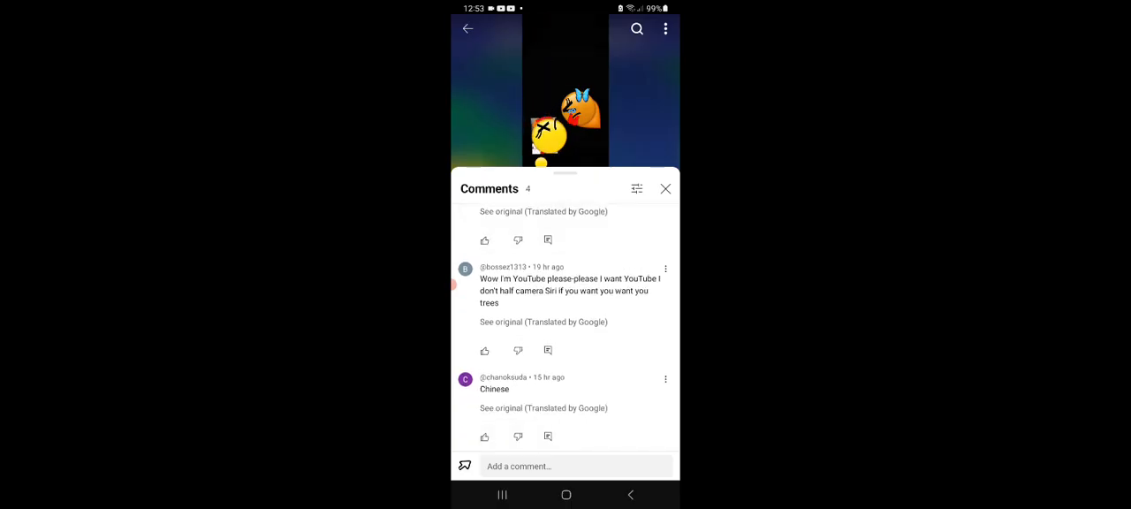
click(665, 187)
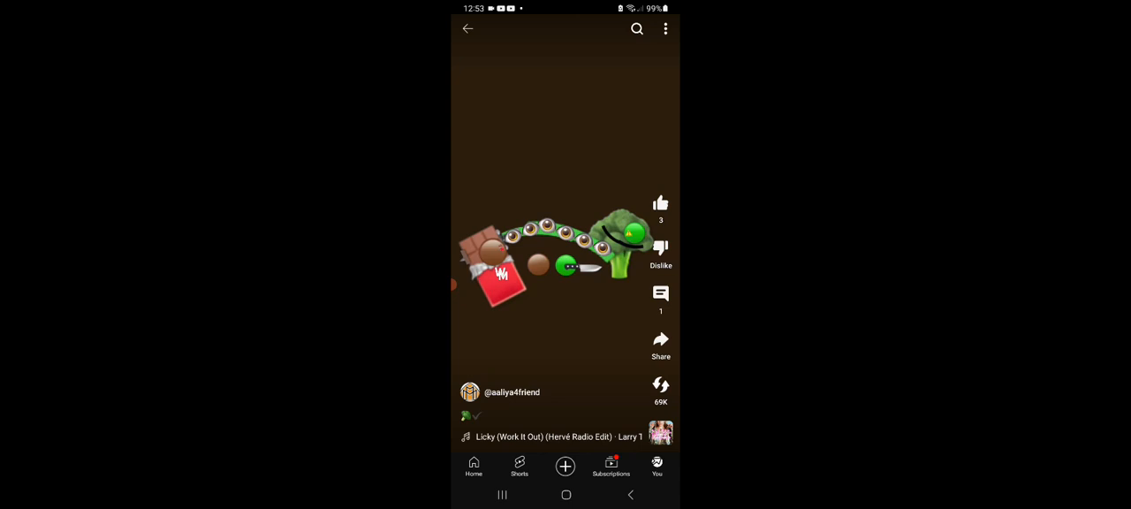
click(661, 293)
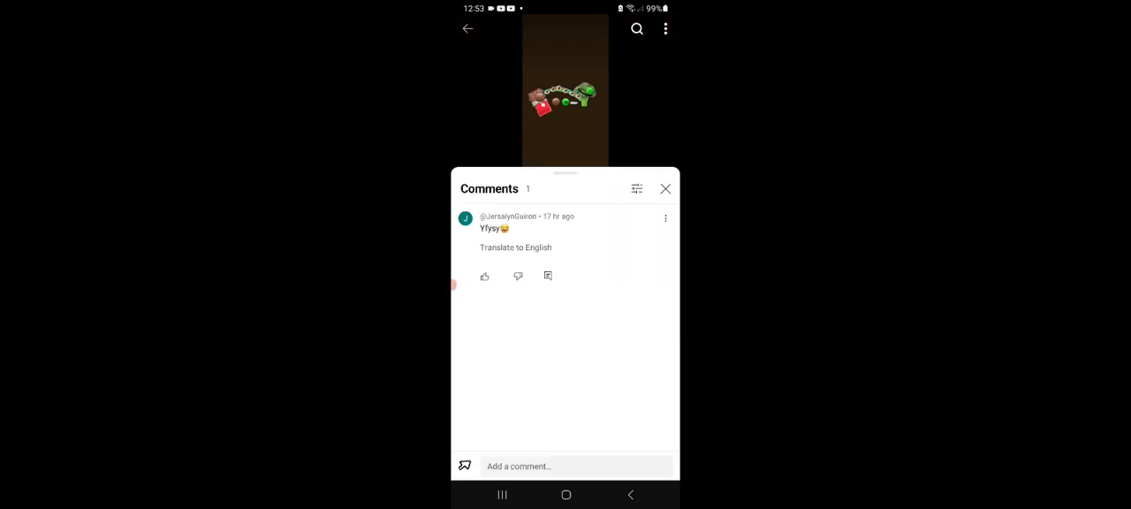
click(665, 188)
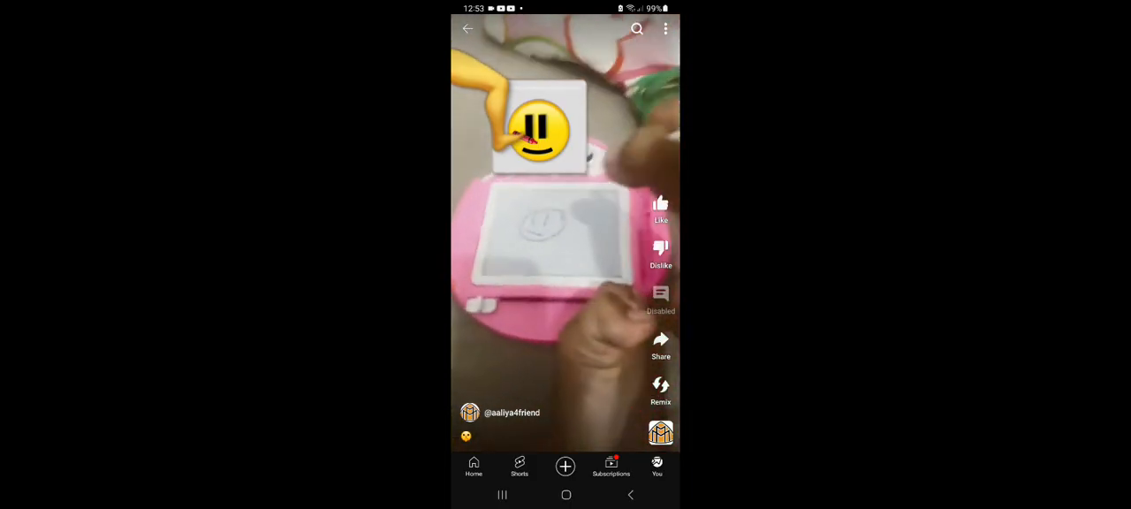
- Swipe onward in Shorts before backing out to Aaliya4's Shorts tab sorted by Latest
scroll(down, 3)
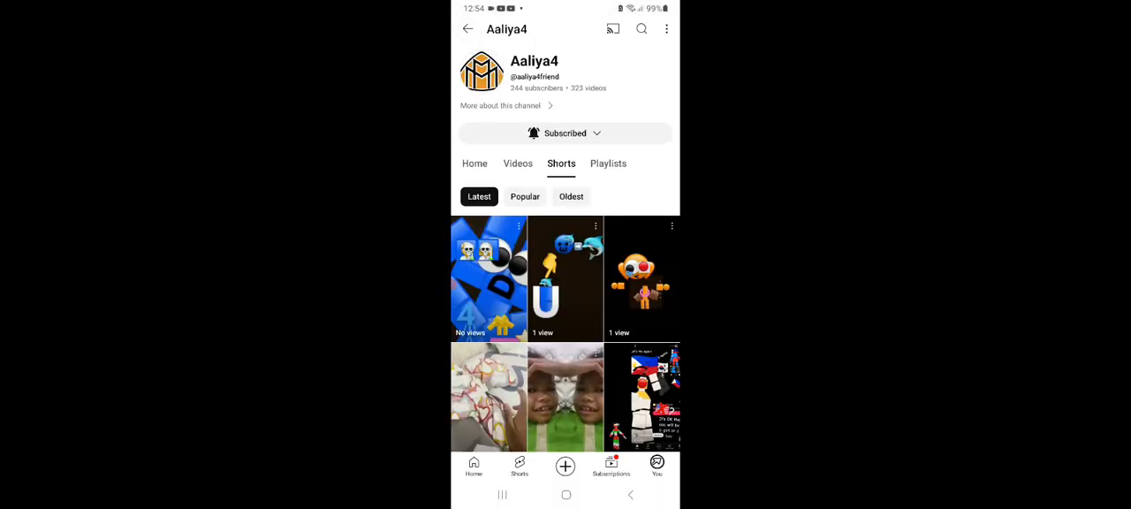
- Switch via Videos to the Home tab and play the Poppypomni Short from the For you shelf
click(516, 163)
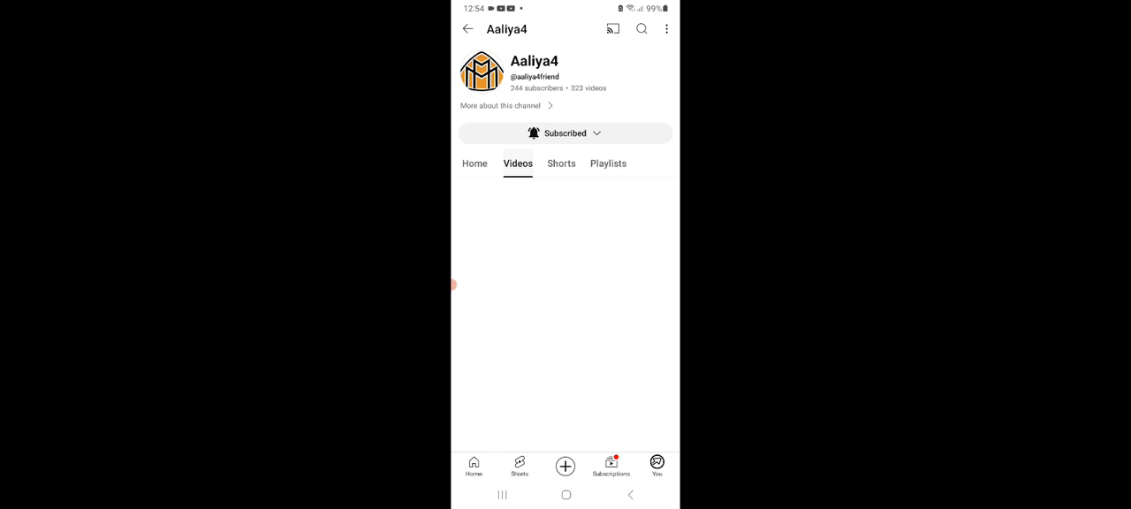
click(500, 106)
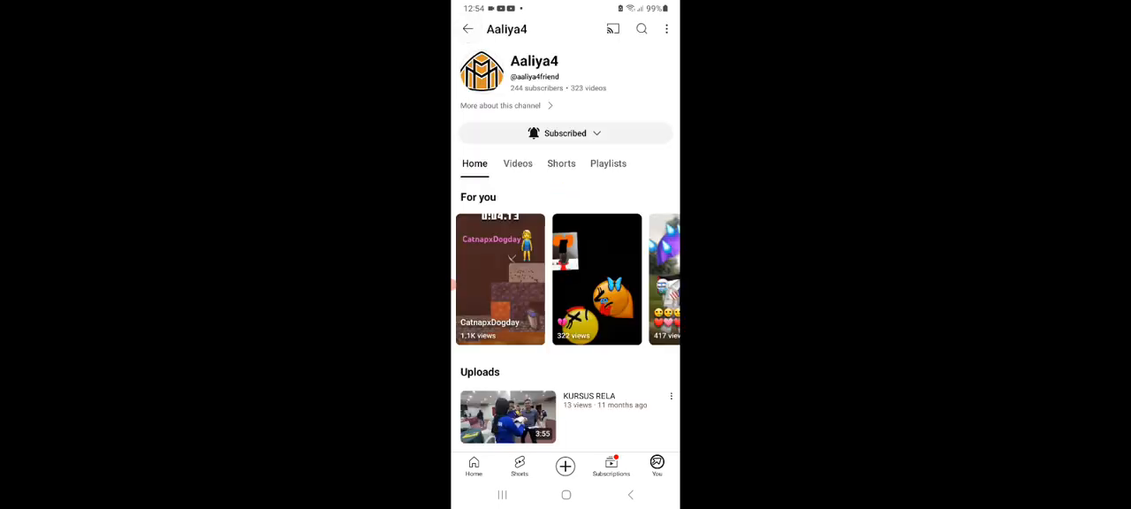
click(498, 279)
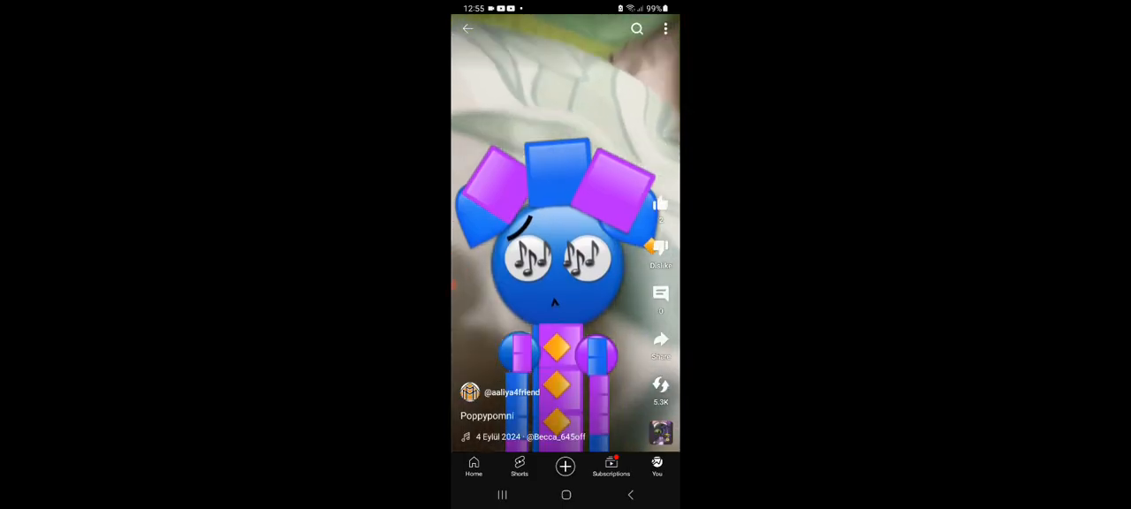
- Swipe to the next Short, then go back to Aaliya4's channel Home tab
scroll(down, 3)
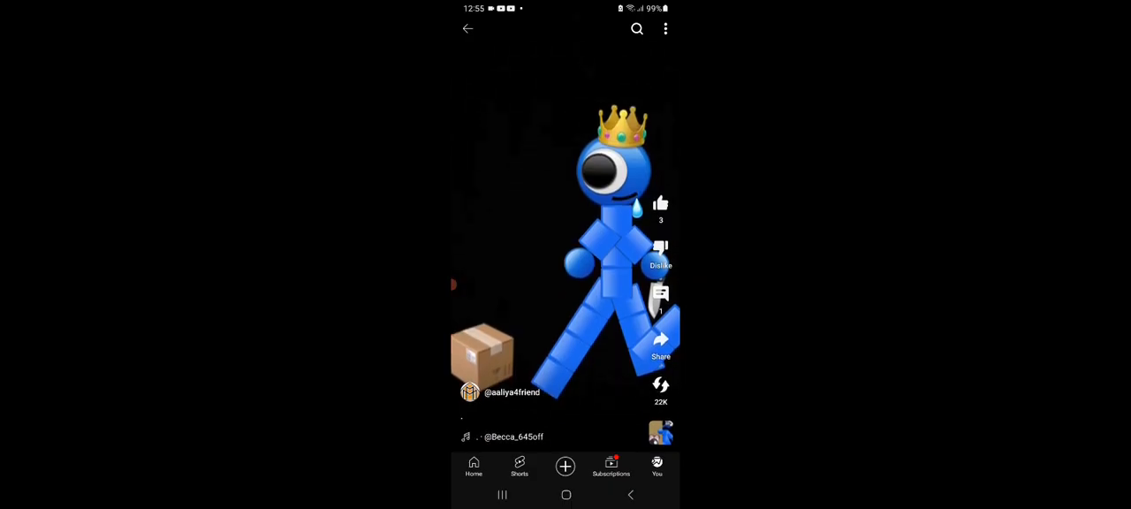
click(512, 393)
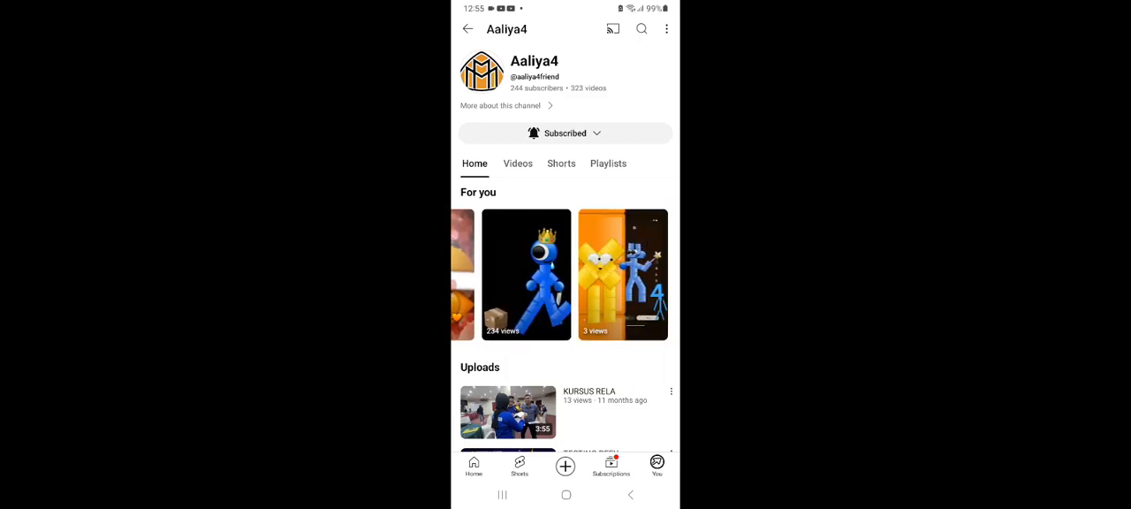
- Scroll past Uploads to the Shorts grid and replay the Philippine-flag Short
scroll(down, 3)
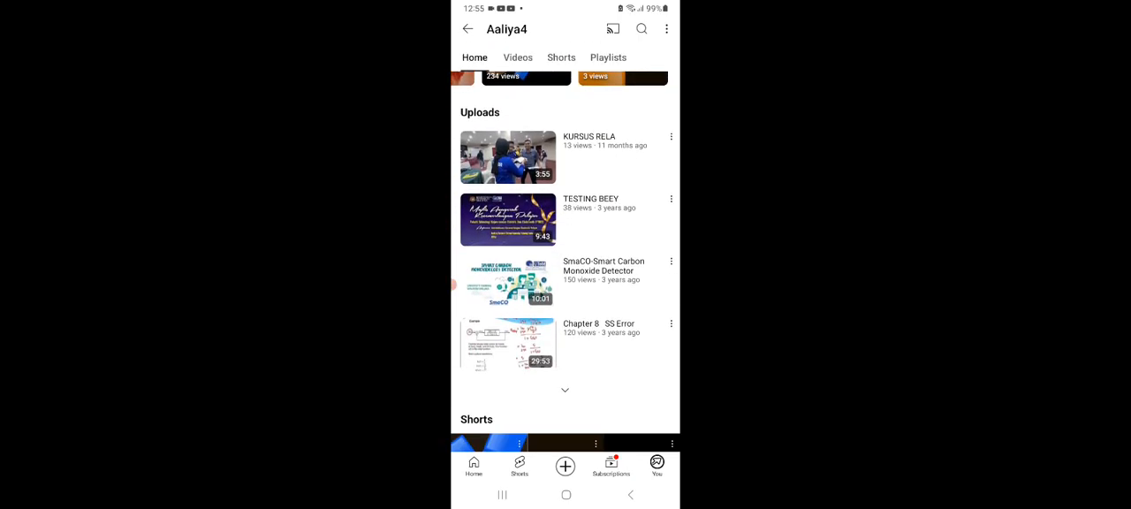
scroll(down, 3)
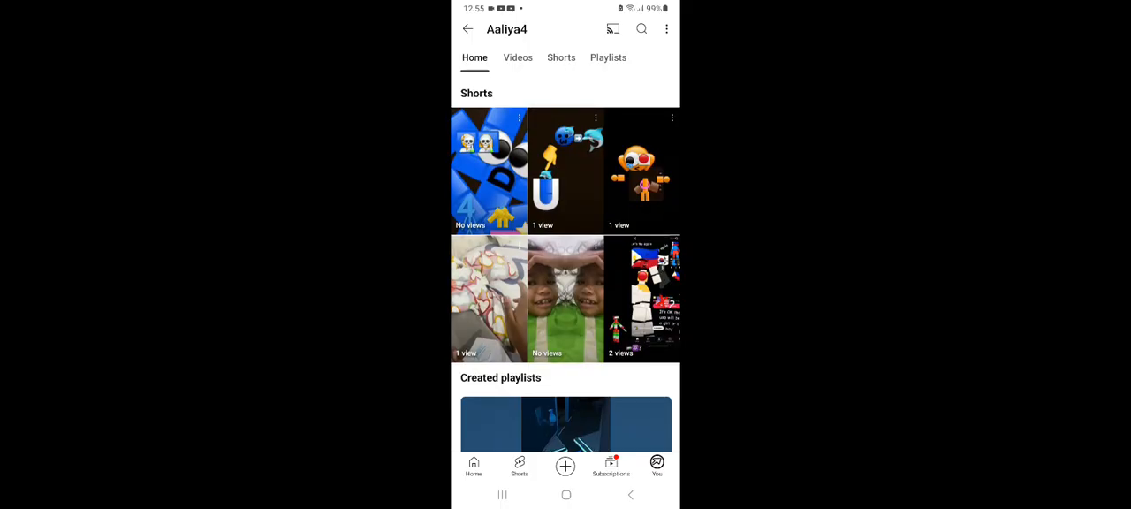
scroll(down, 3)
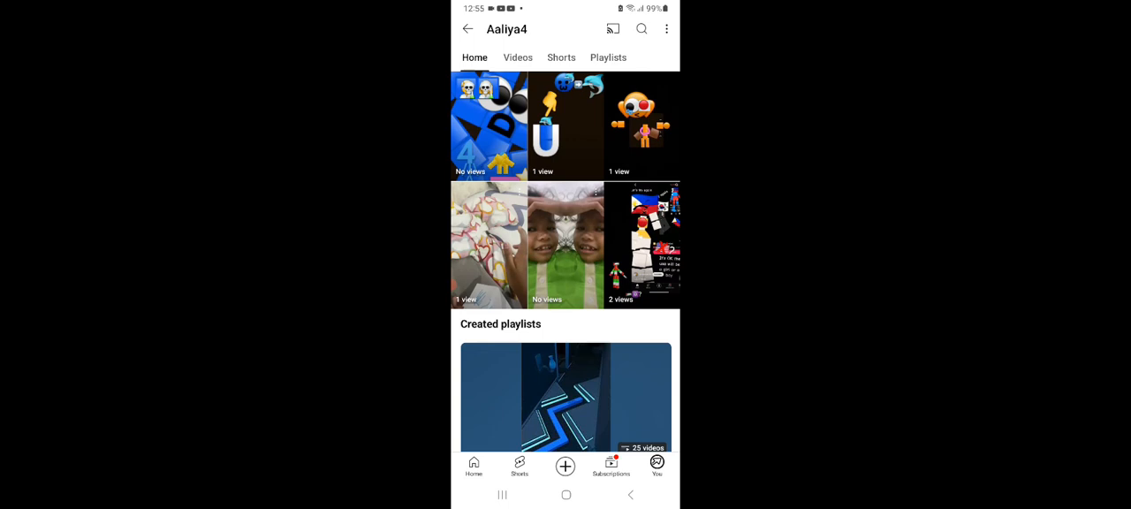
click(644, 244)
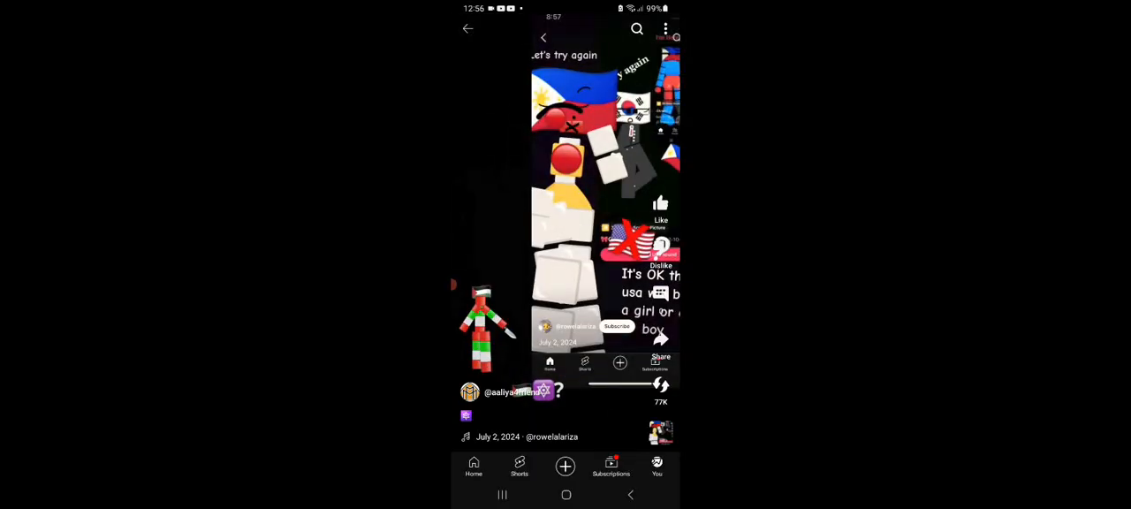